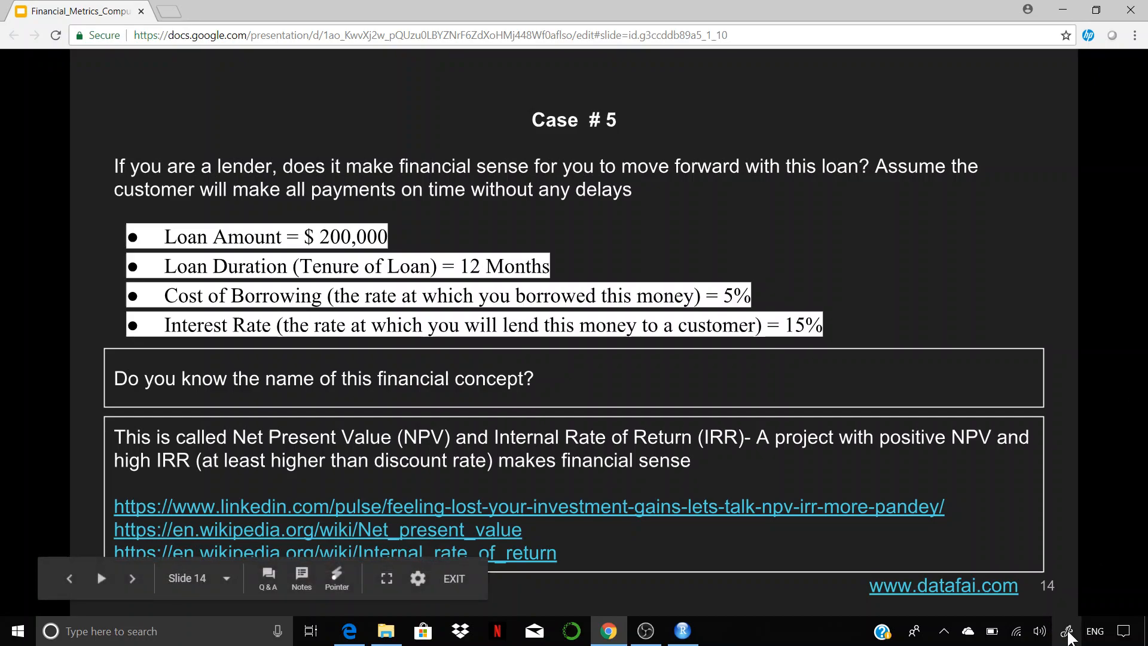
Start a Screen sketch to handwrite NPV, 20, EMI and P+I in orange over the loan slide.
left_click(1067, 630)
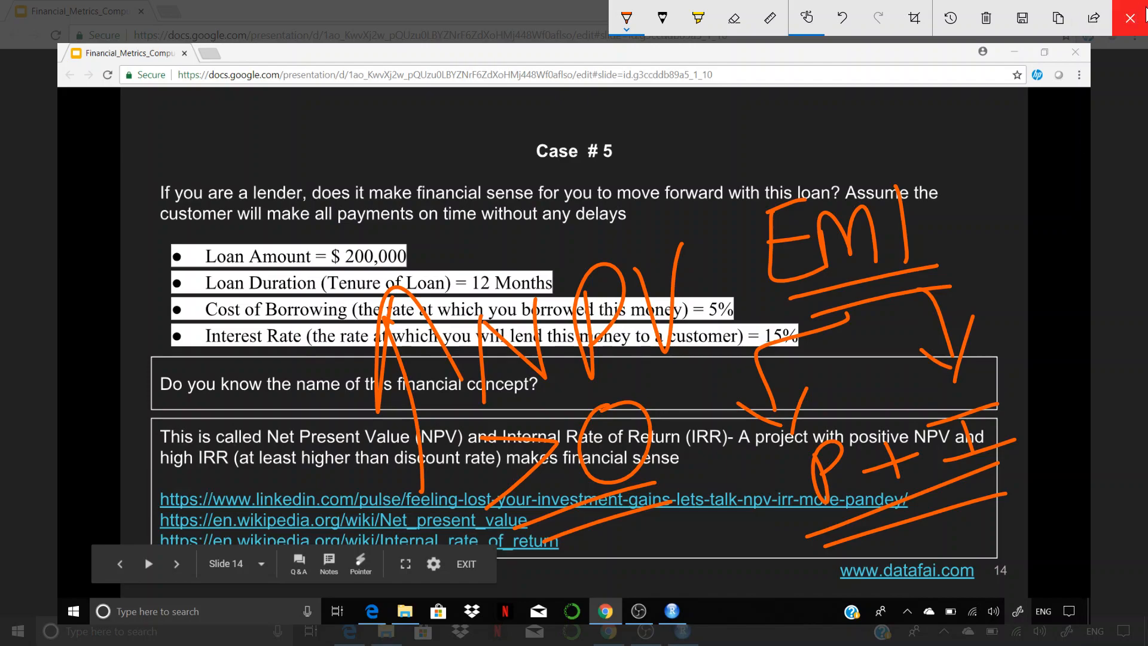
mouse_move(999, 220)
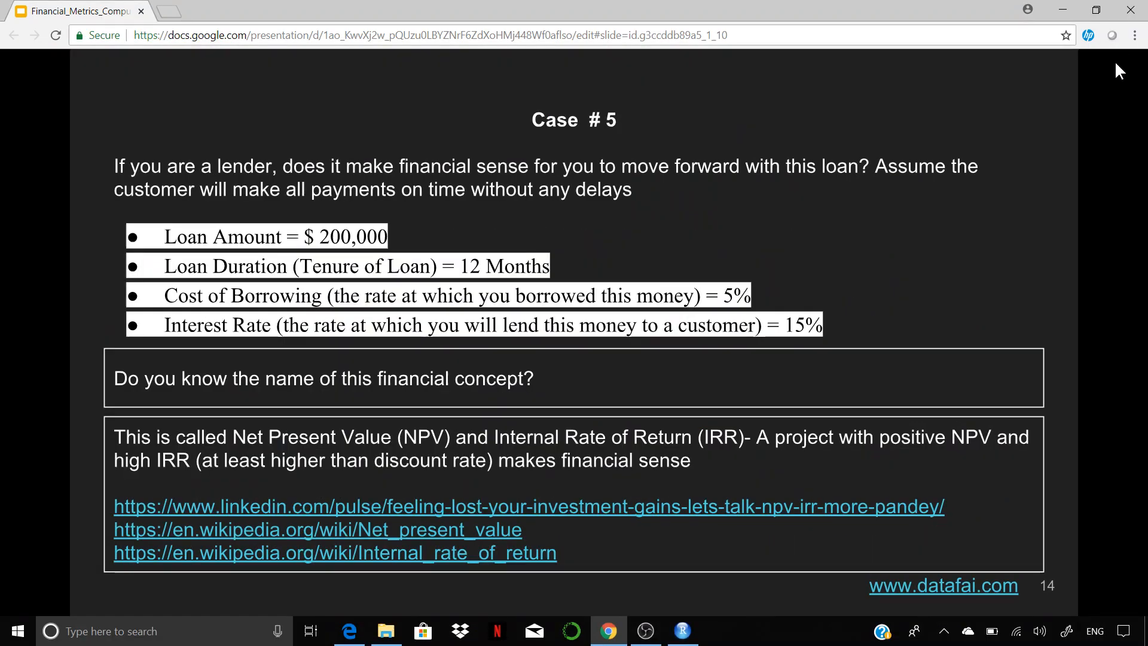
mouse_move(817, 206)
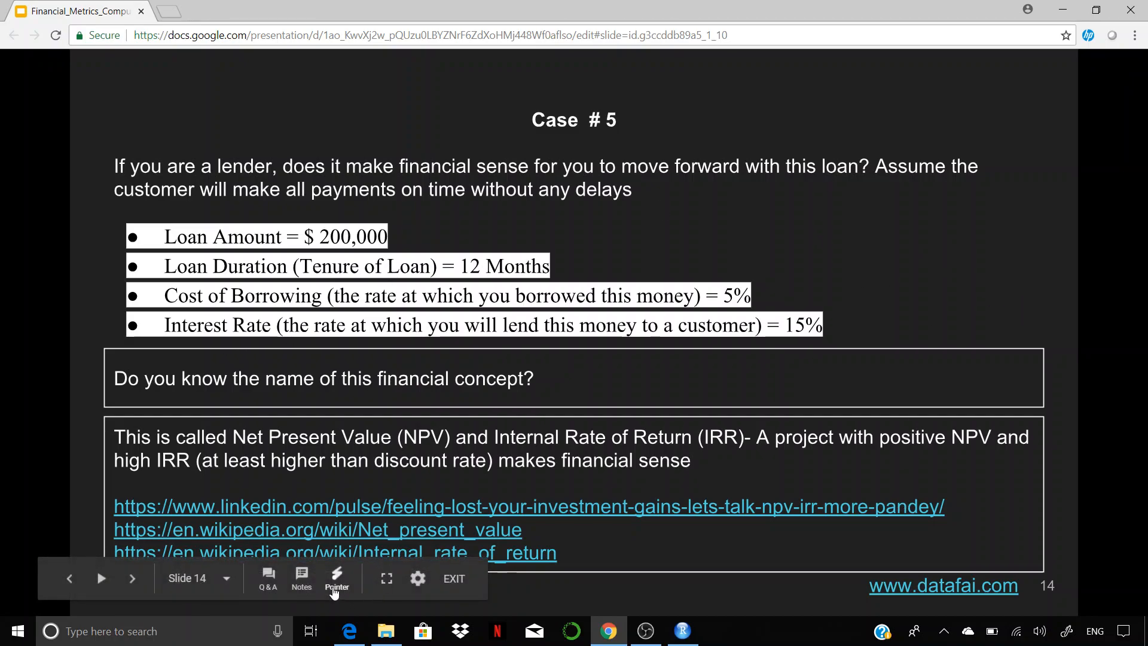
Turn on the laser pointer to point out the loan figures on the slide.
left_click(336, 577)
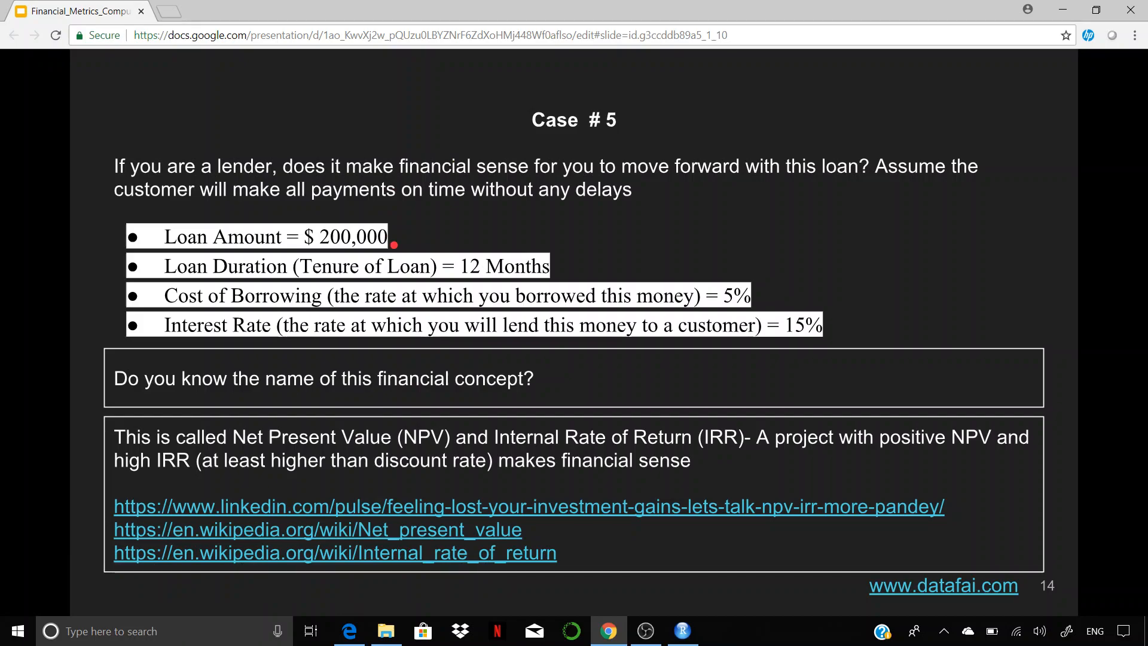
mouse_move(587, 269)
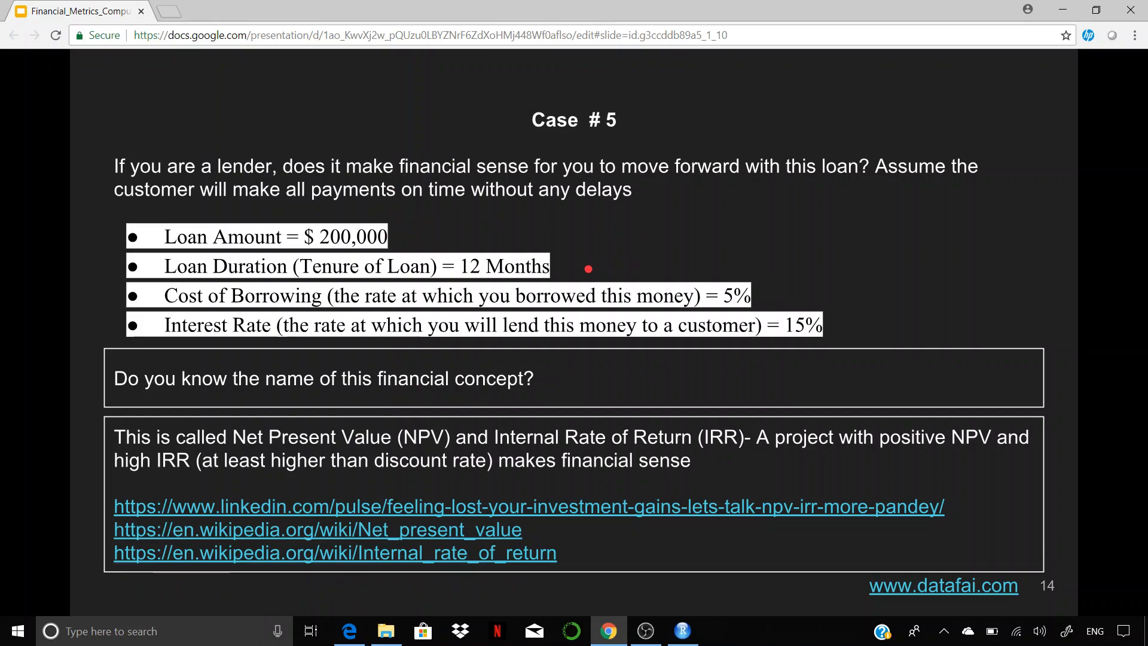
mouse_move(789, 302)
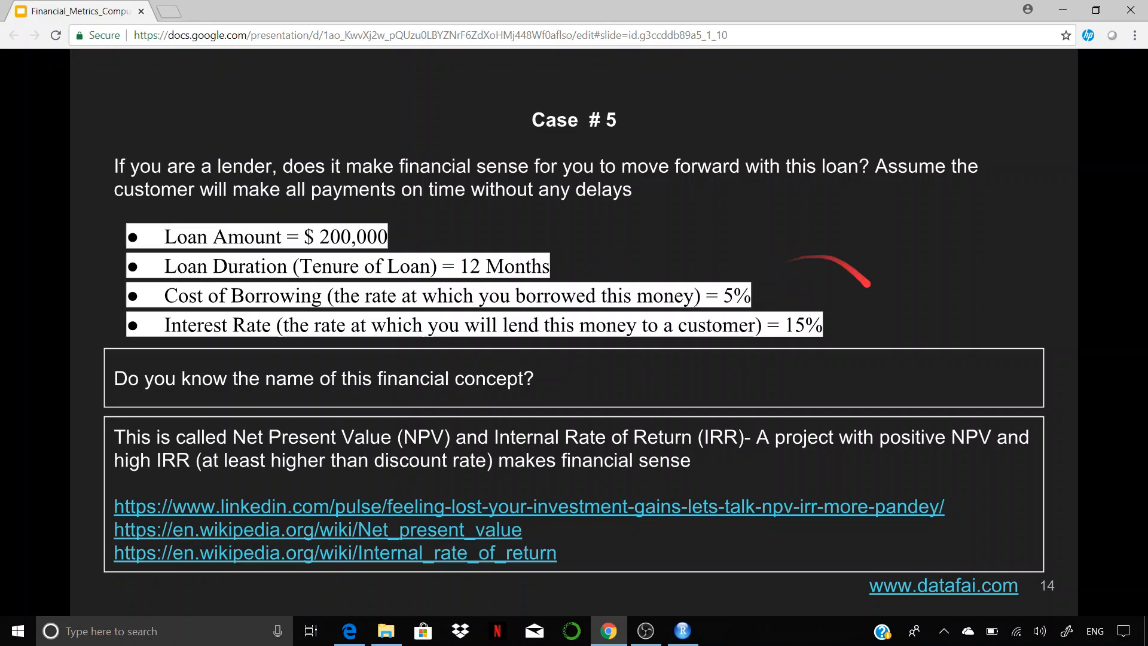
mouse_move(878, 335)
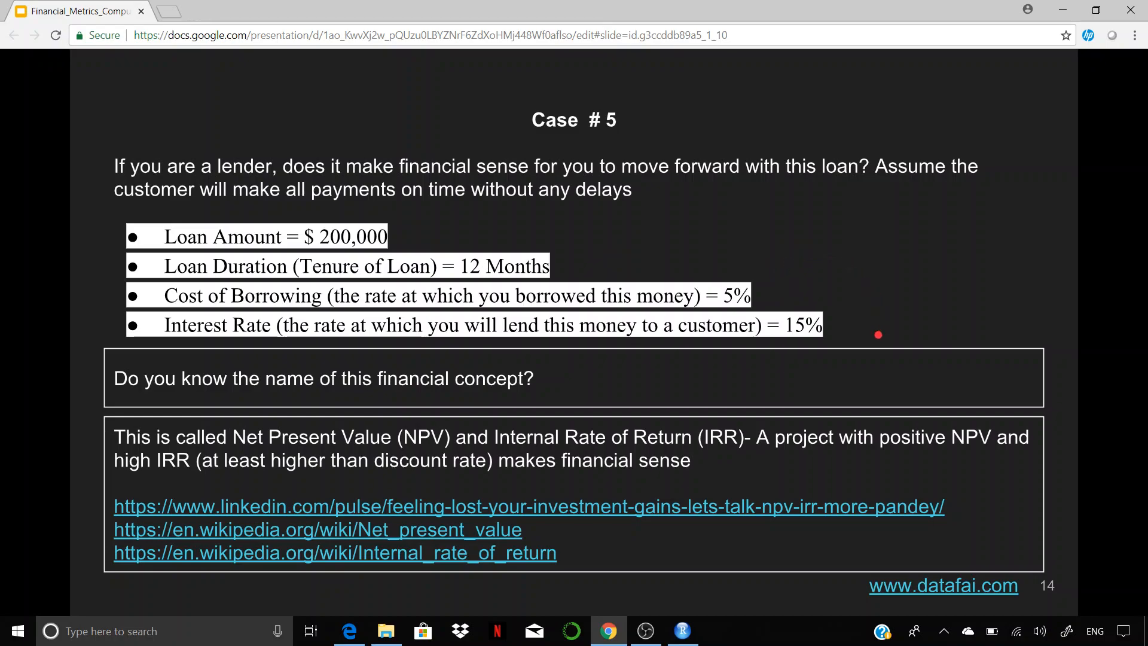
mouse_move(877, 346)
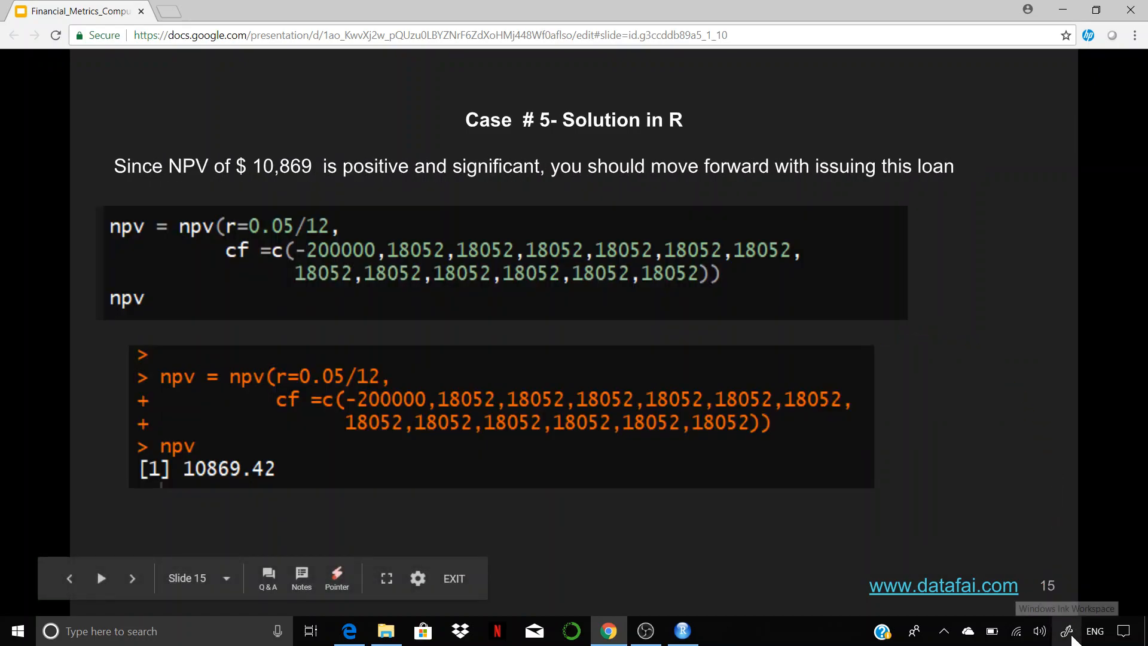
Underline the NPV value and add an arrow beneath it in ink on the solution slide.
left_click(1065, 630)
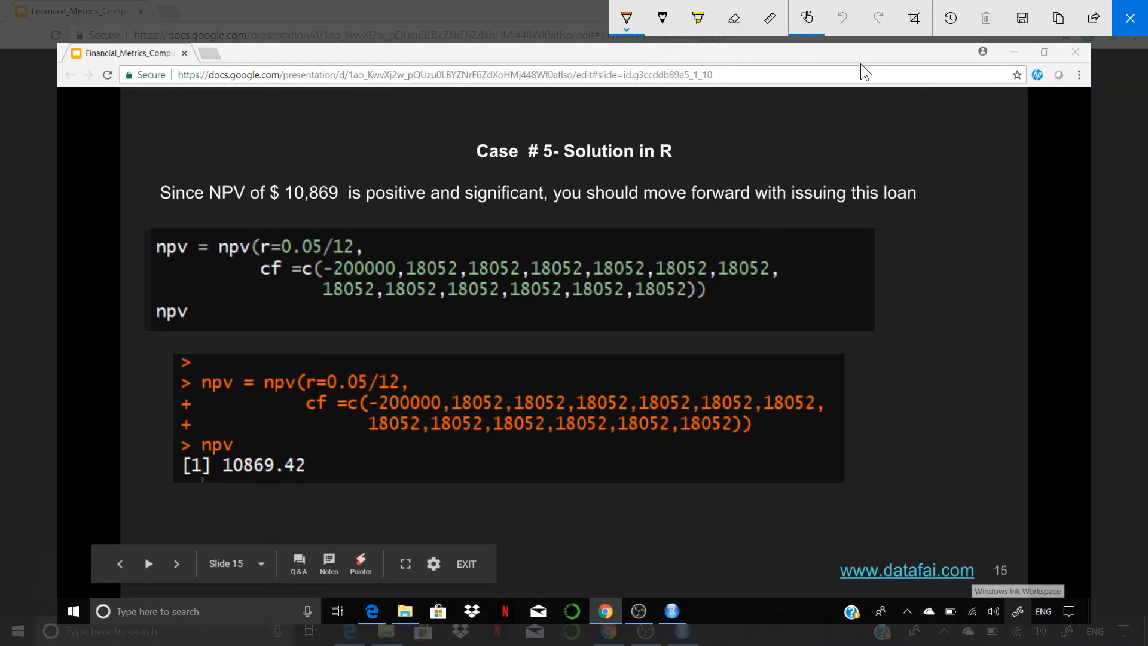
left_click_drag(213, 223, 267, 217)
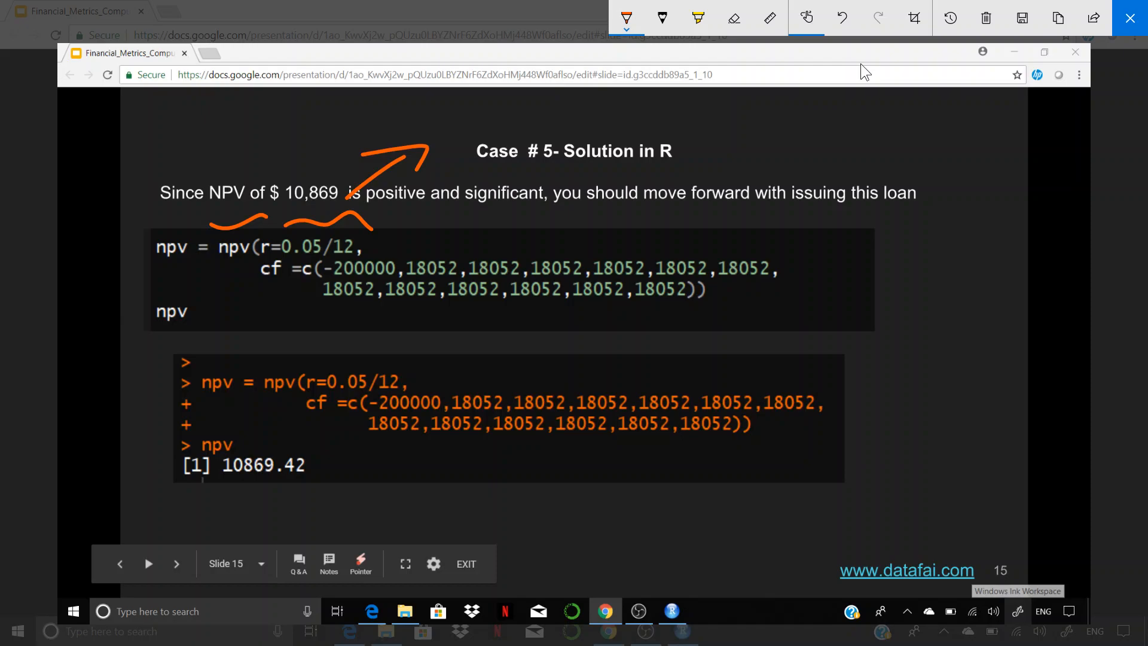
left_click_drag(311, 311, 370, 322)
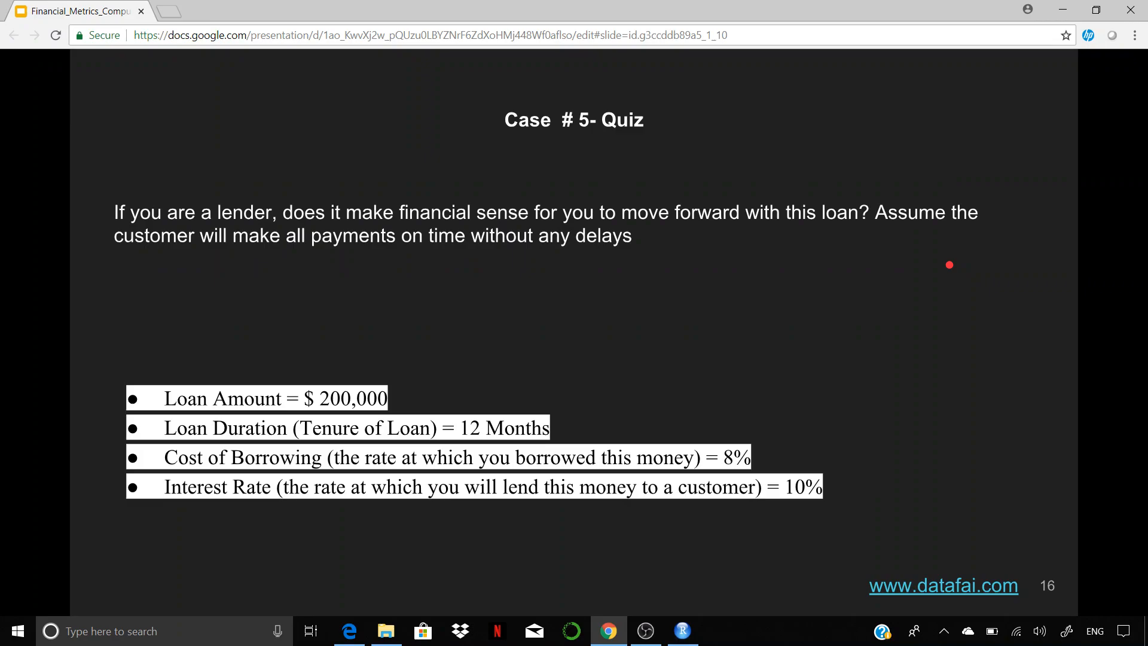
mouse_move(1065, 631)
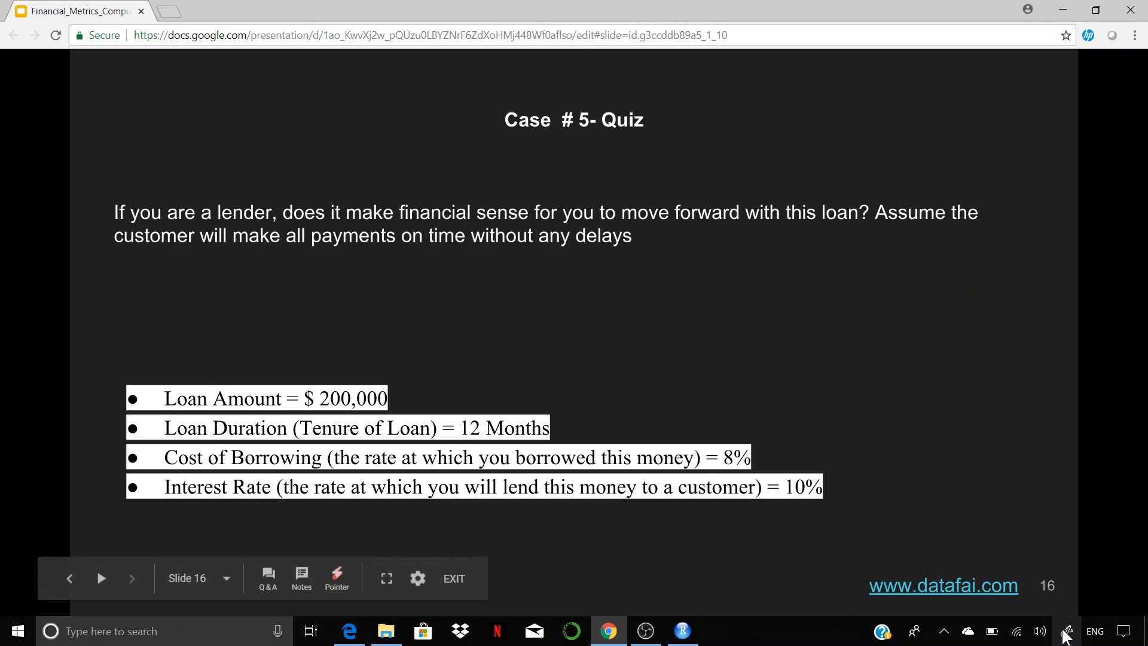
Bring up the Windows Ink Workspace panel over the Case #5 Quiz slide.
left_click(1065, 630)
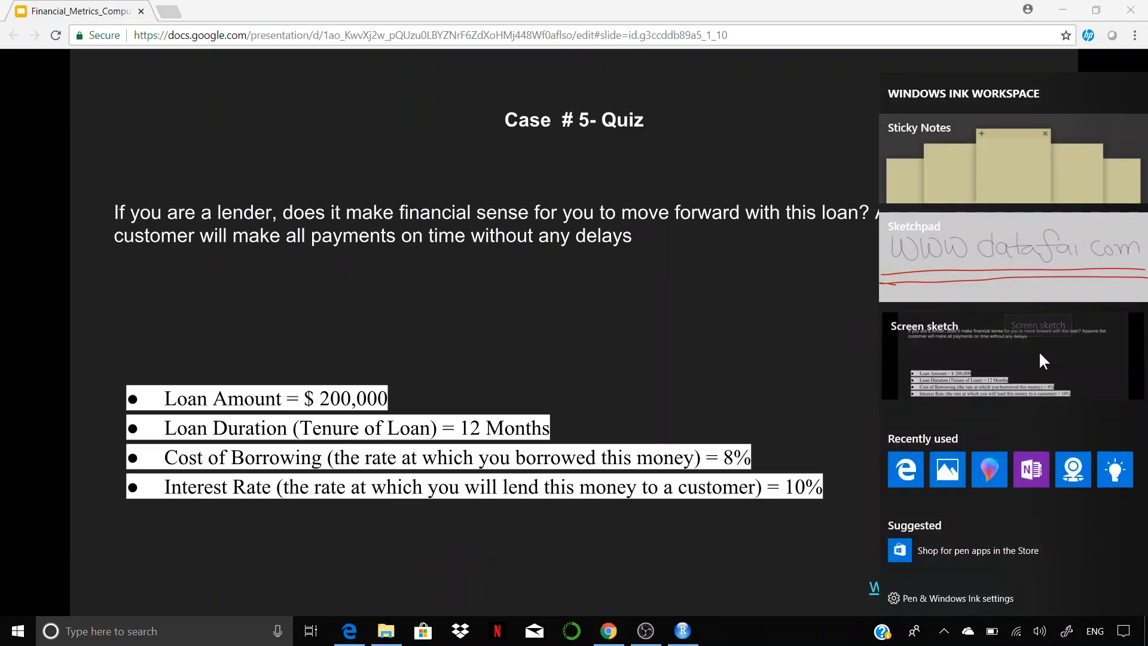